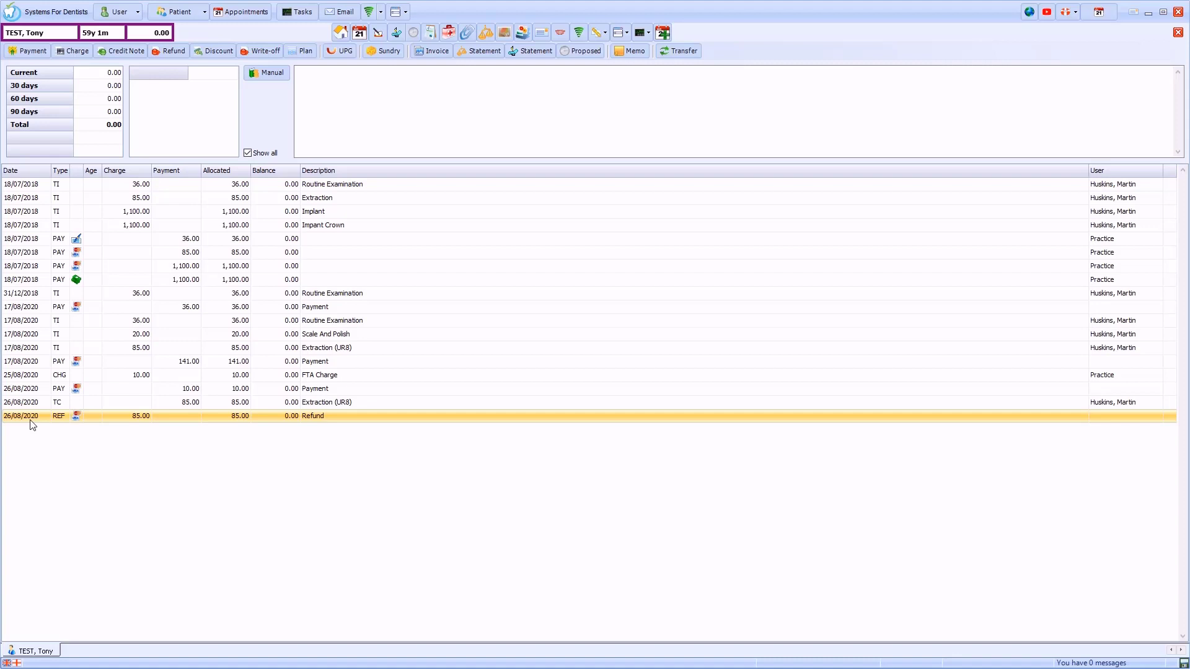
pyautogui.moveTo(346, 335)
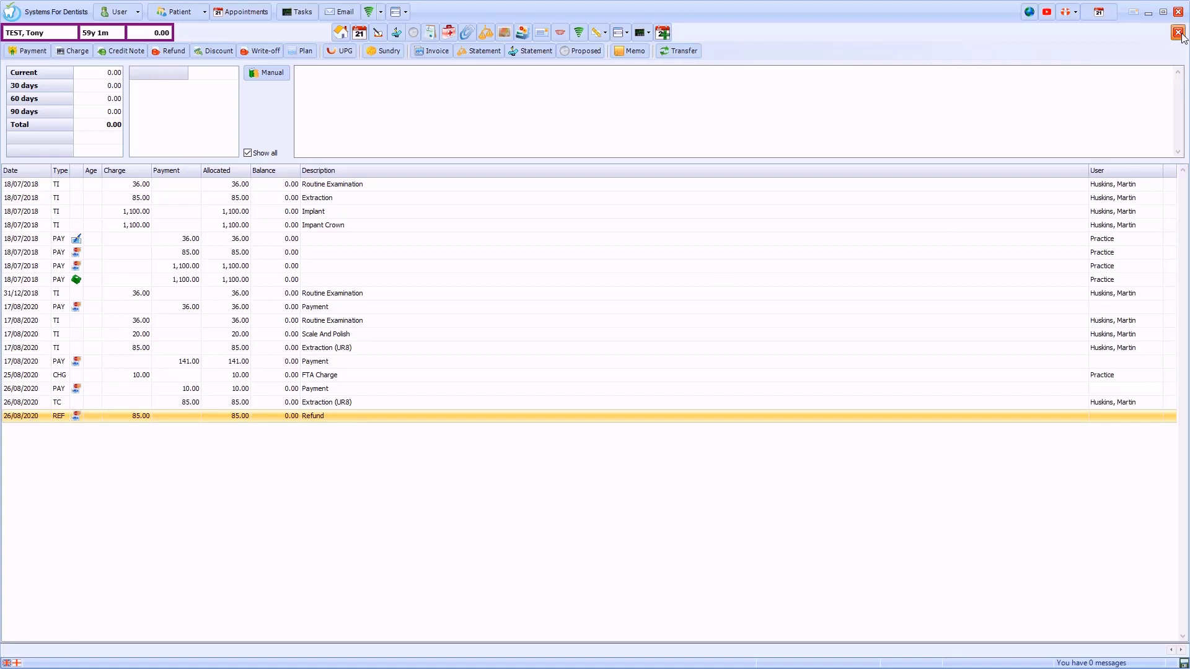
# Step: Close the patient's account tab and go into Setup from the main menu
pyautogui.click(1181, 32)
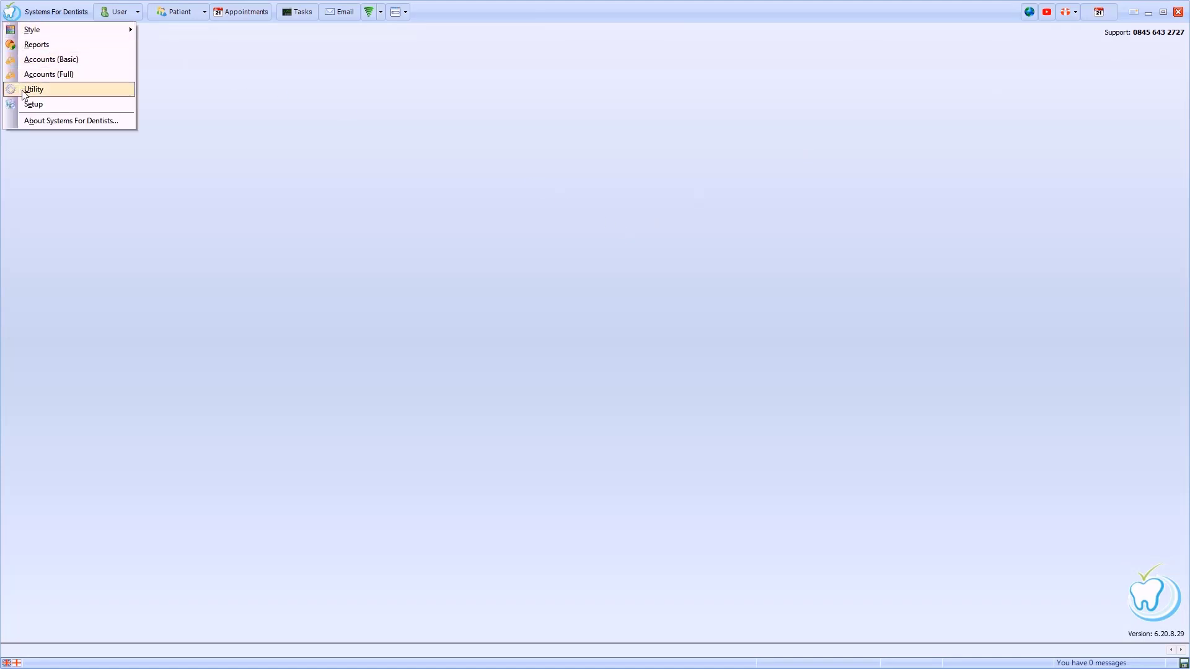
pyautogui.click(34, 104)
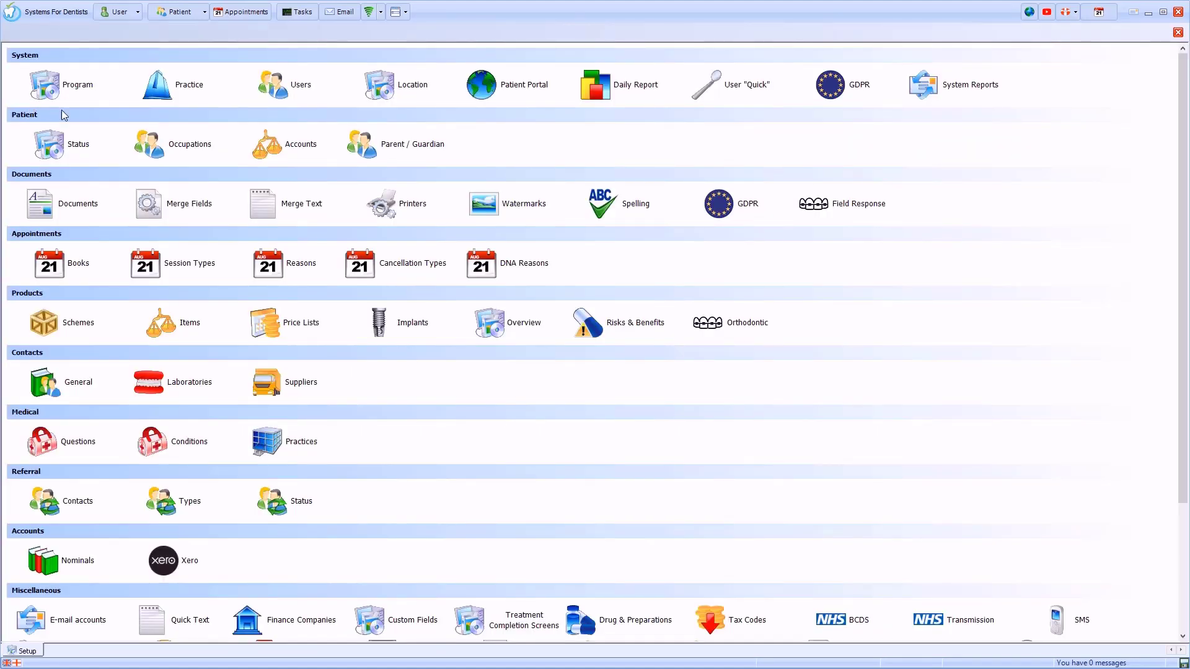
# Step: In Patient > Accounts, enable 'Reverse chronological order' on the General tab and save
pyautogui.click(300, 144)
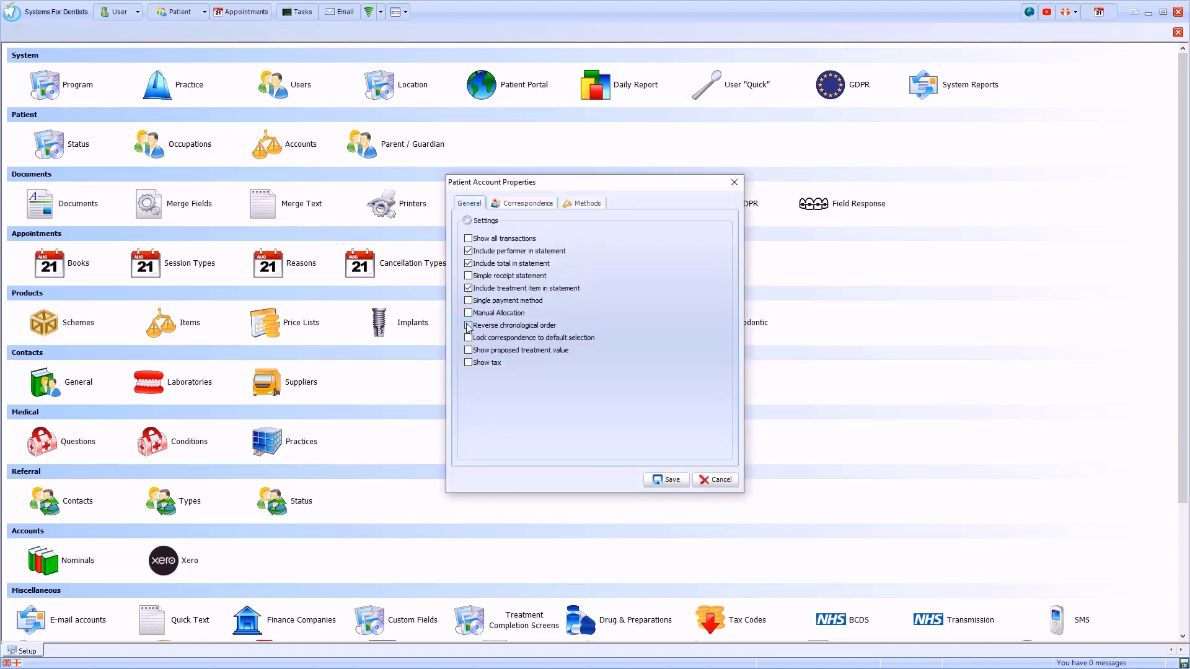
pyautogui.click(467, 326)
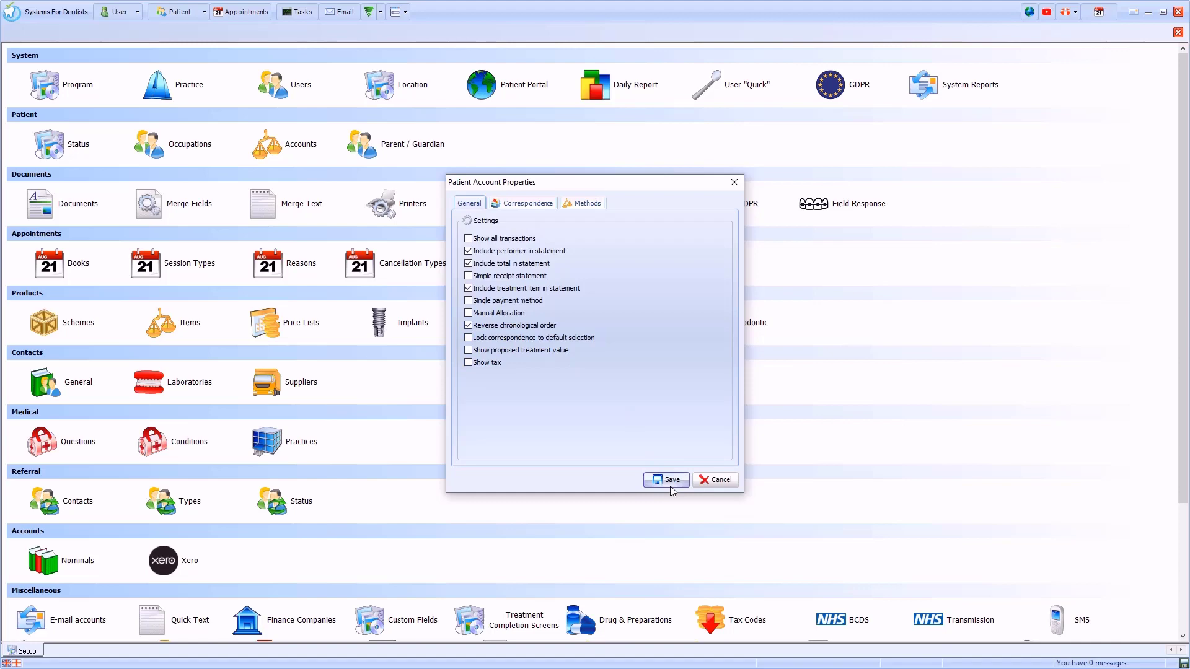
pyautogui.click(671, 480)
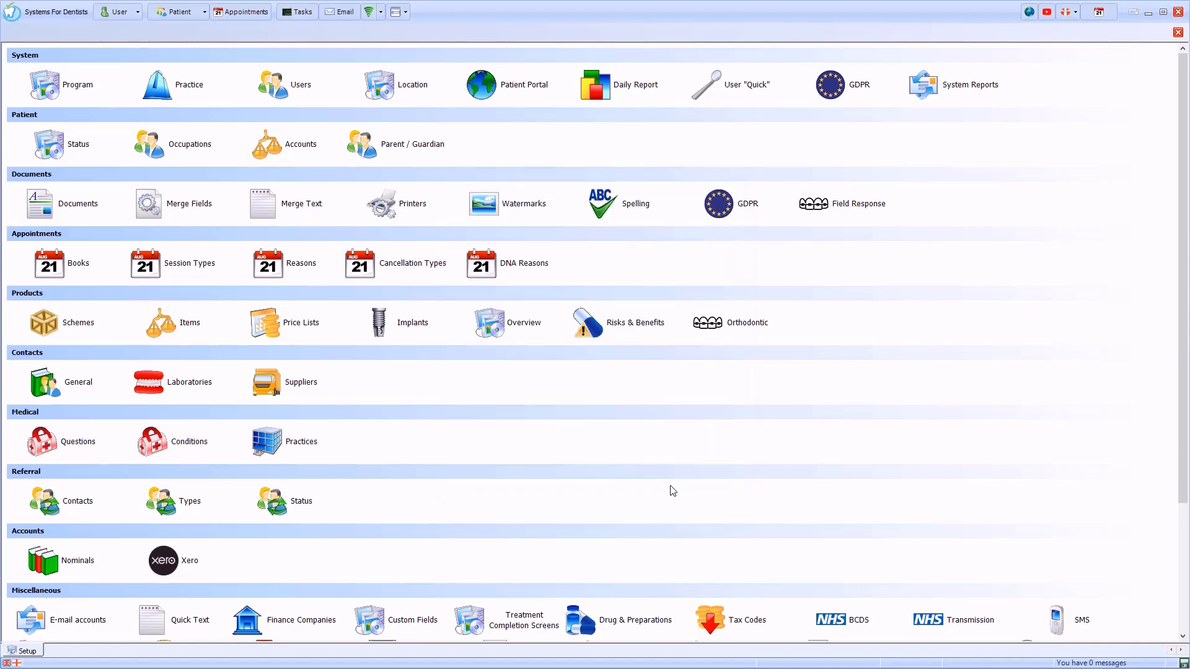
# Step: Reopen the test patient from the recent list and view the account, now newest transactions first
pyautogui.click(177, 11)
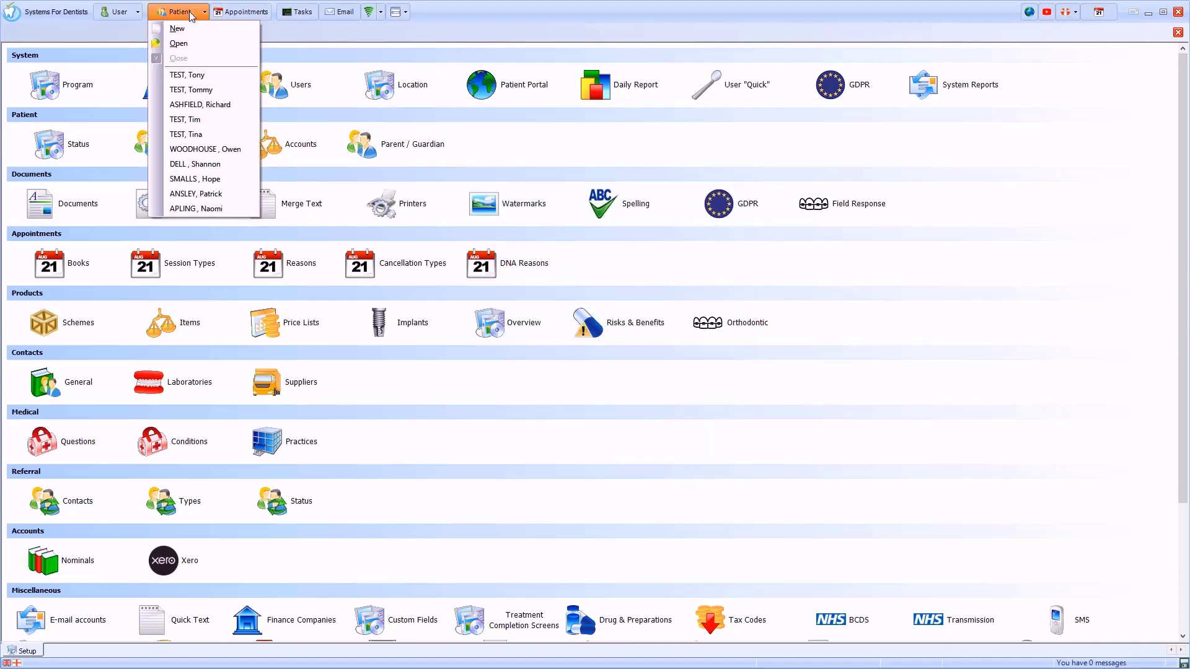
pyautogui.click(187, 75)
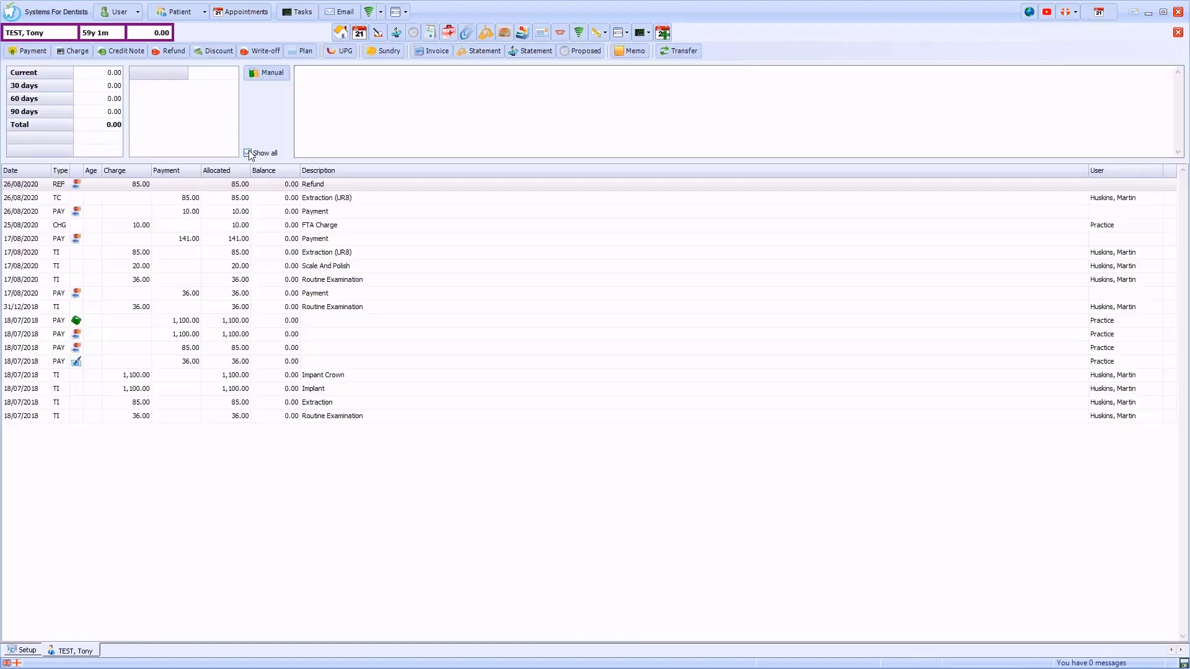
pyautogui.click(248, 153)
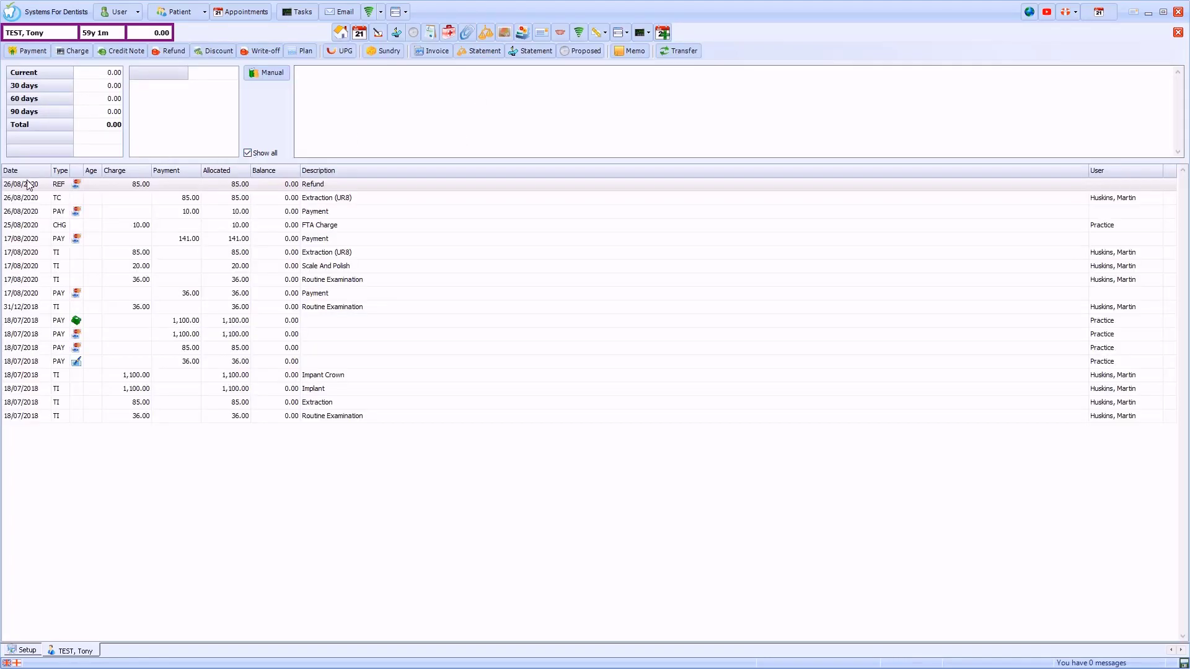